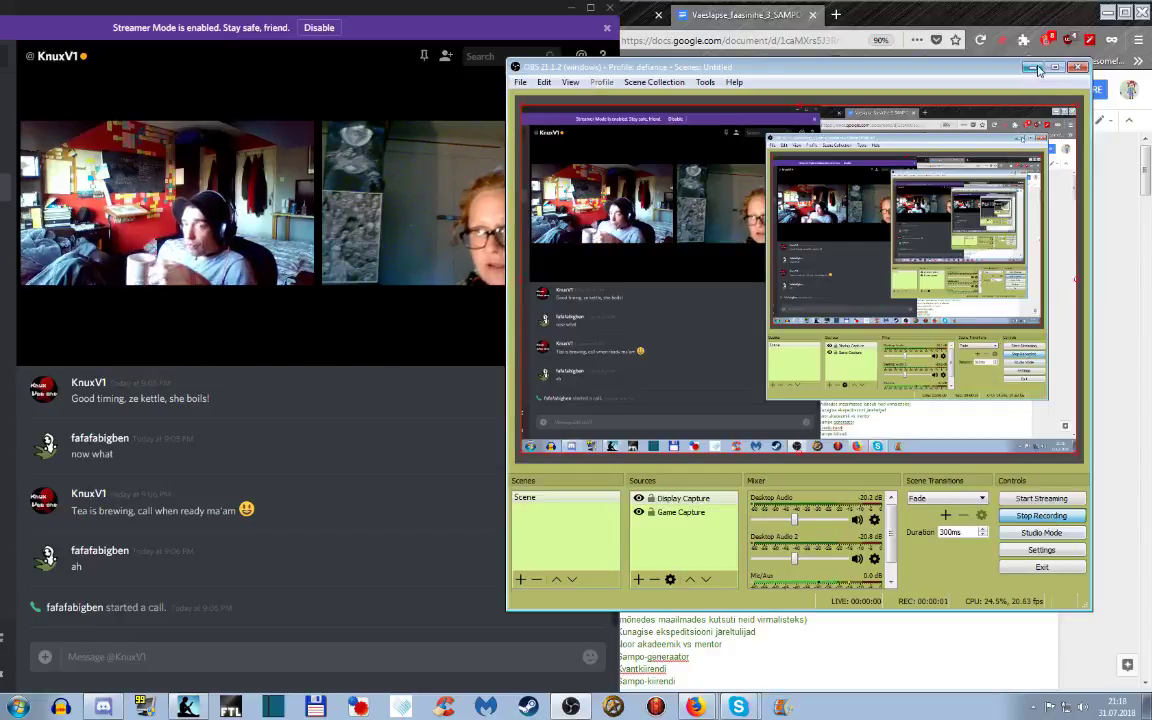
click(1050, 68)
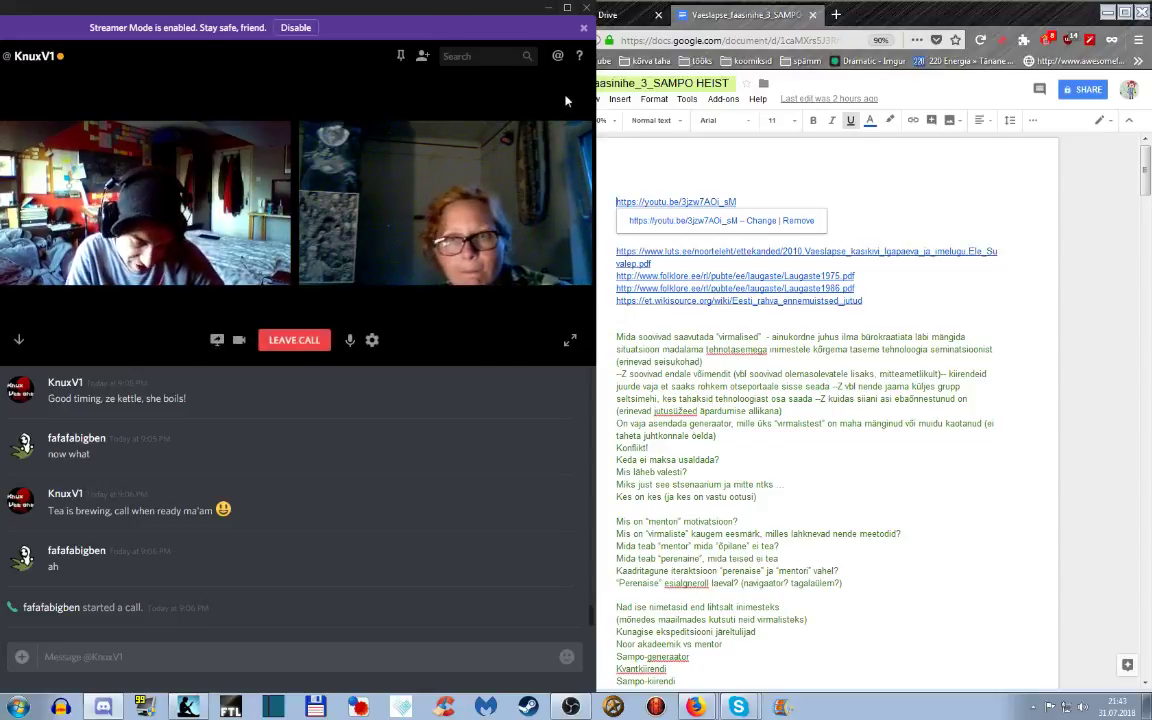
- Extend the "kes saab pealt?" line with "/ kes on 'juhtkond'"
click(570, 340)
text(→ kes vaatab)
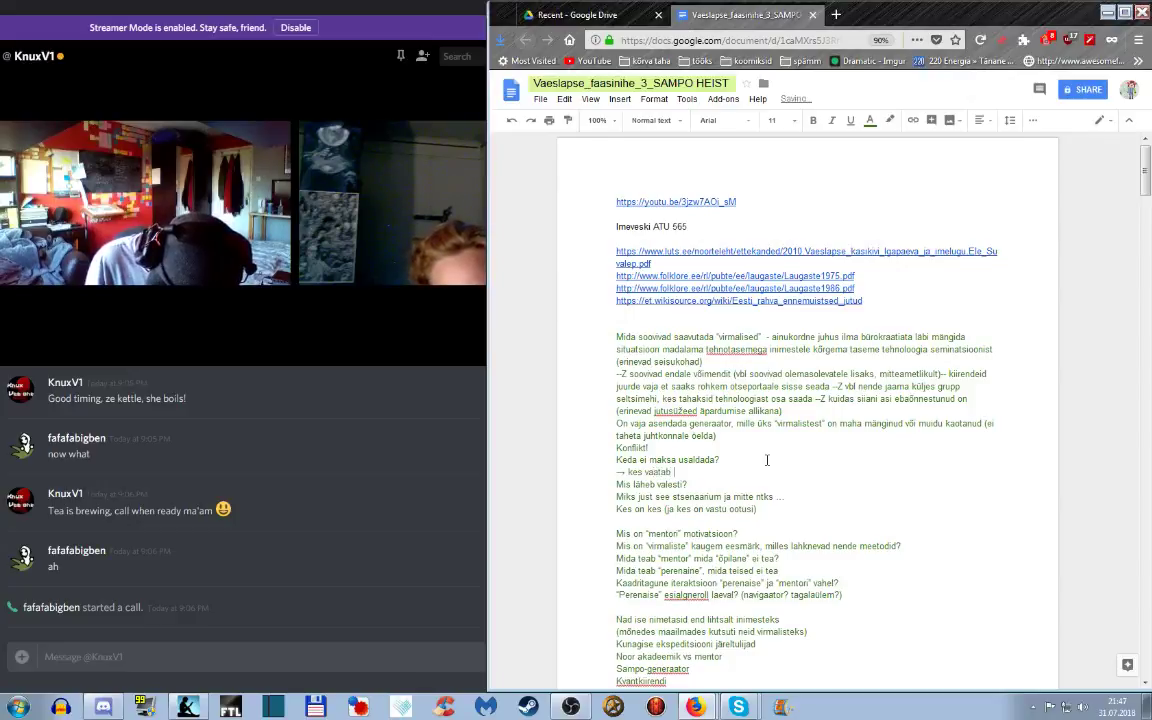
text(pealt?)
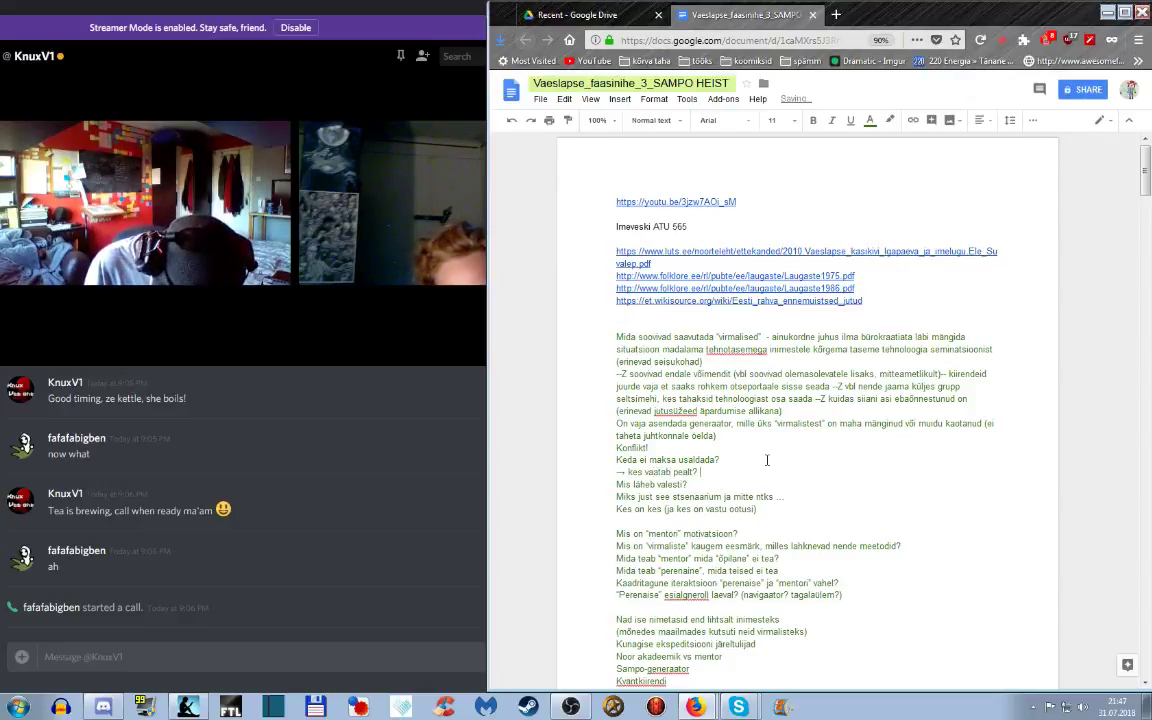
text(/ kes on ")
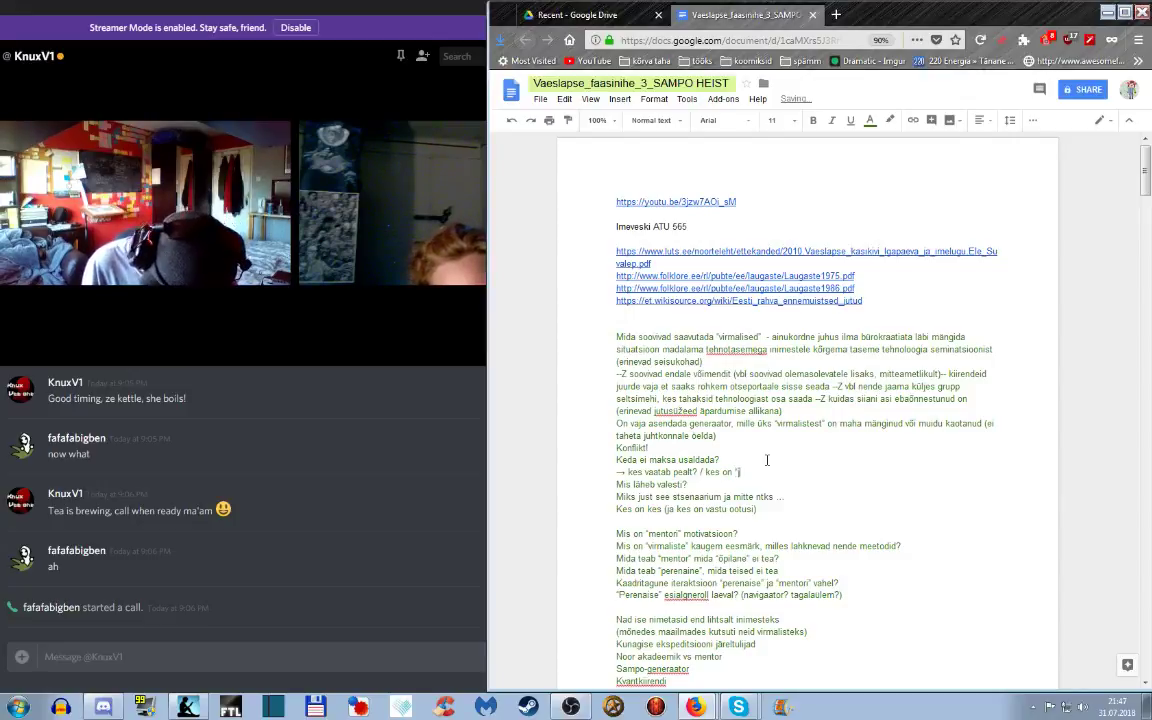
text(juhtkond)
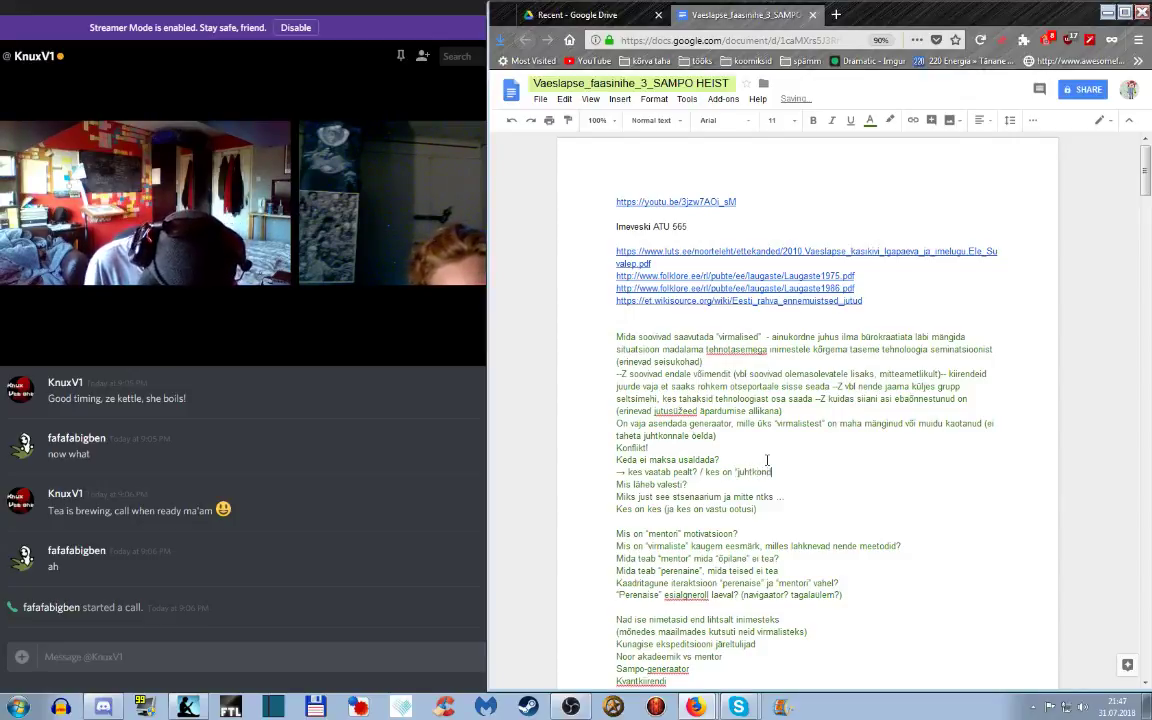